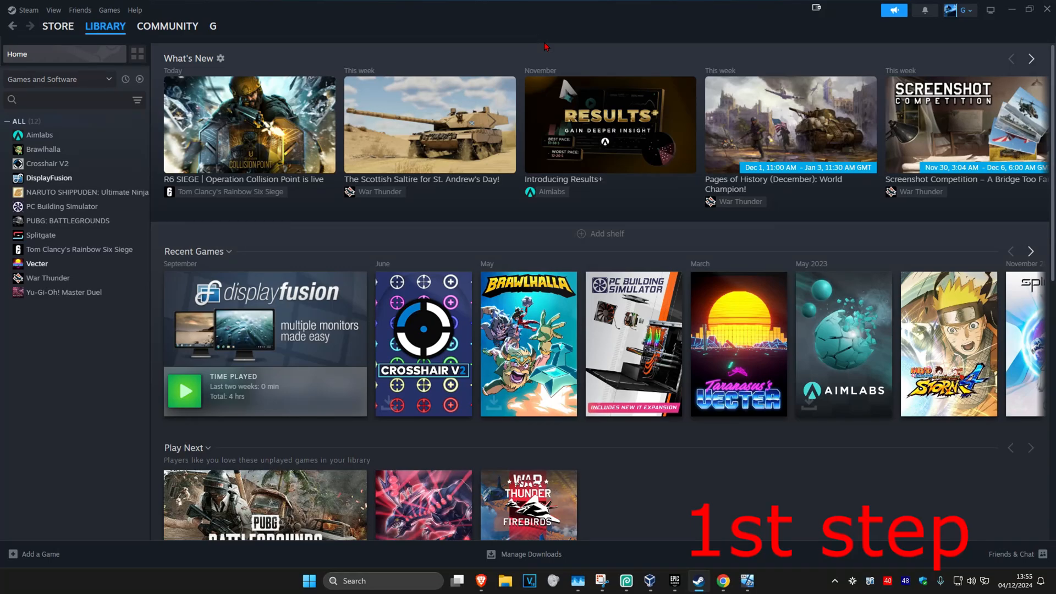
Open Steam Settings from the Steam menu on the Remote Play page
left_click(27, 9)
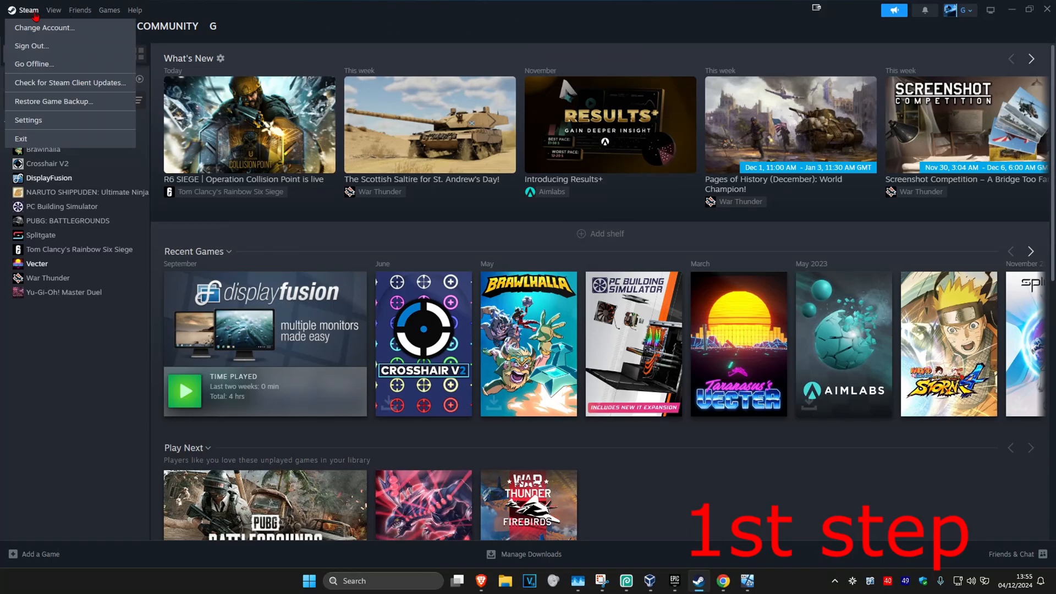
left_click(28, 120)
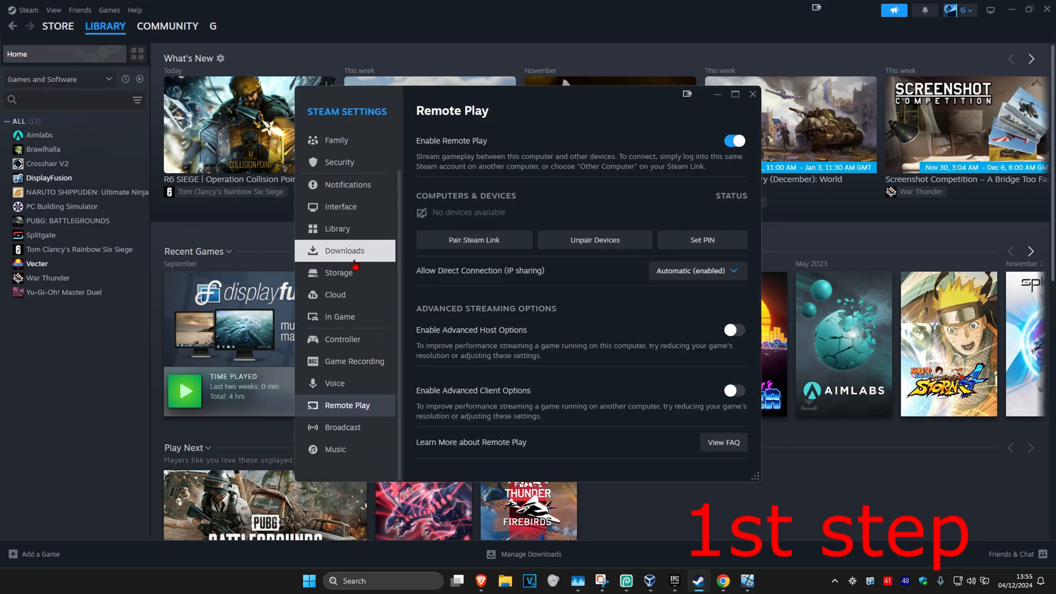
mouse_move(605, 232)
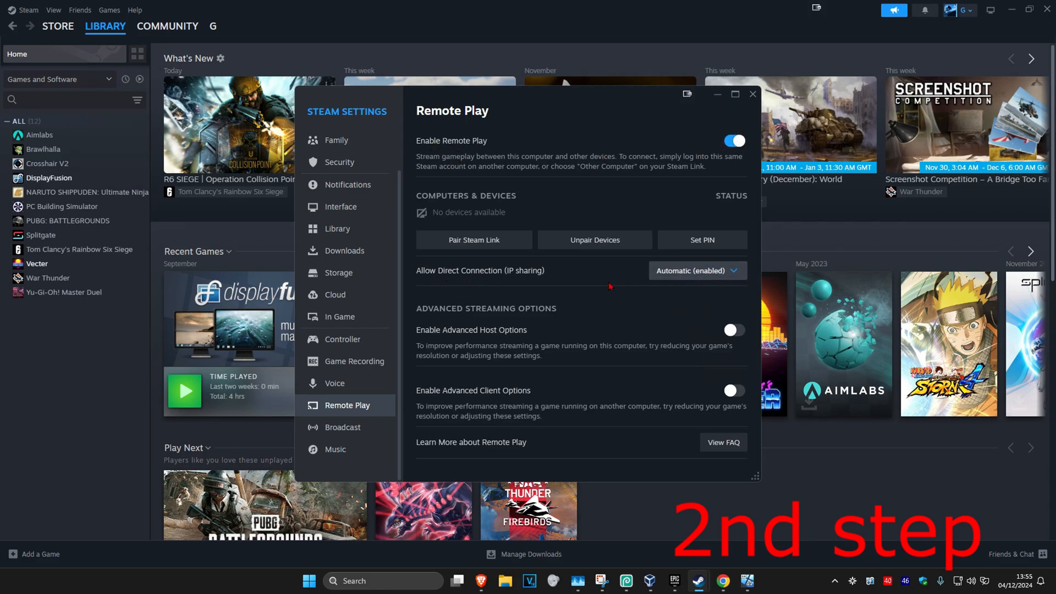
mouse_move(713, 323)
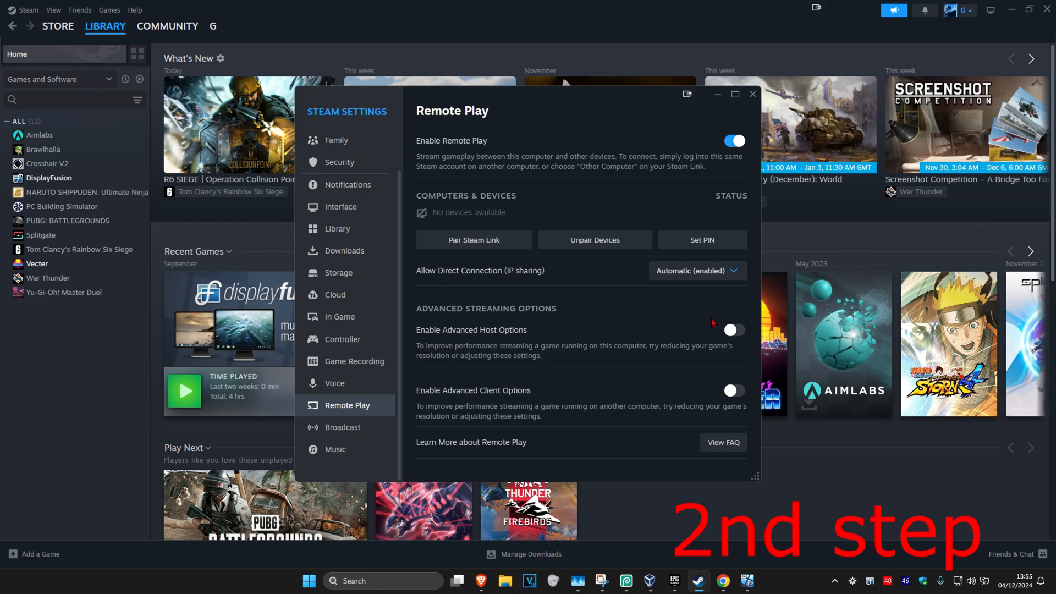
Turn on advanced host options with NVFBC and network prioritization, plus advanced client options
left_click(733, 330)
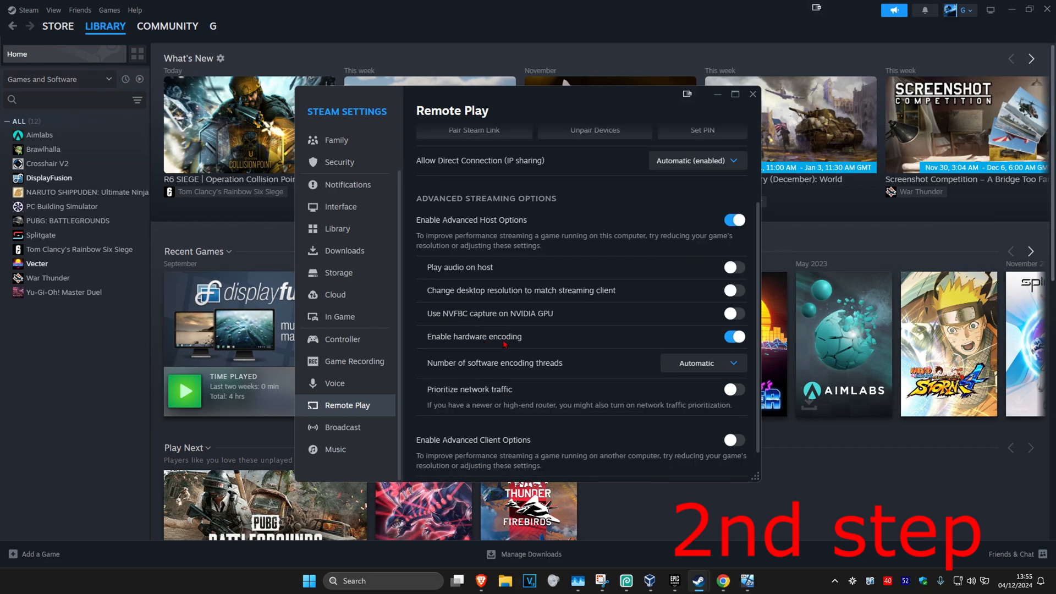
mouse_move(594, 294)
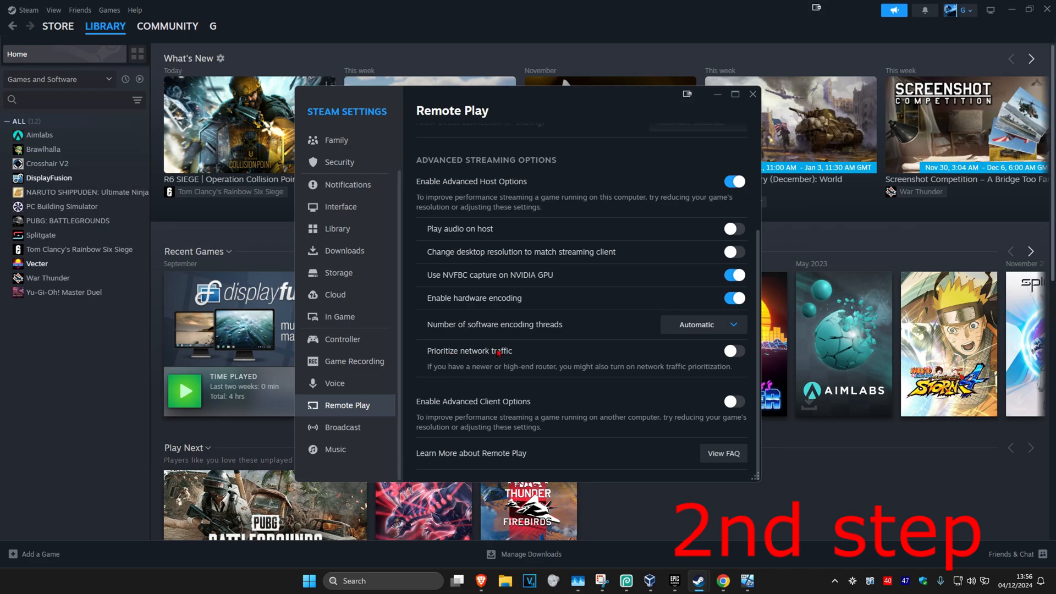
left_click(734, 351)
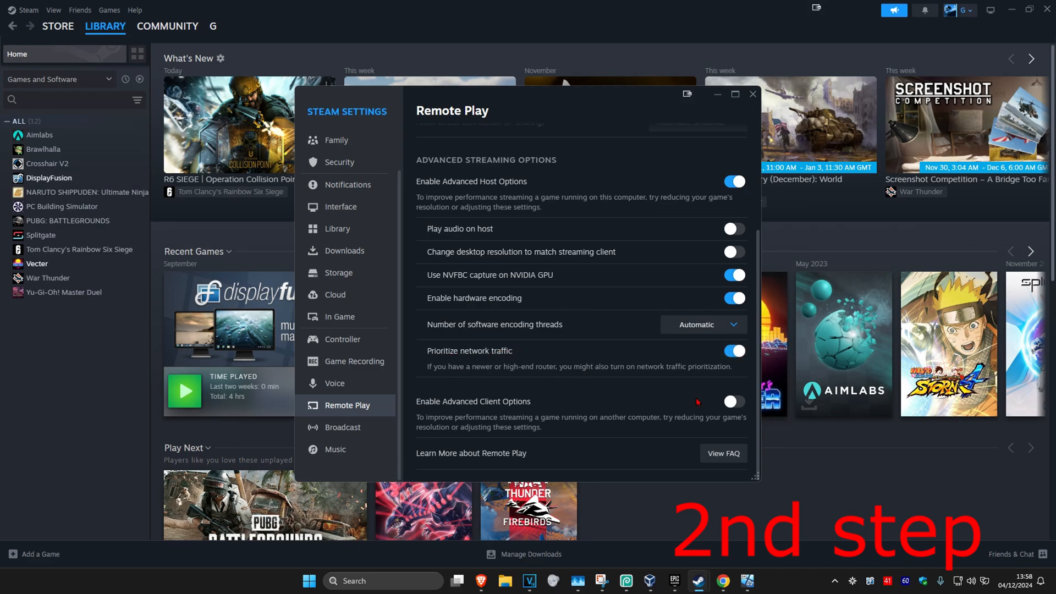
left_click(703, 325)
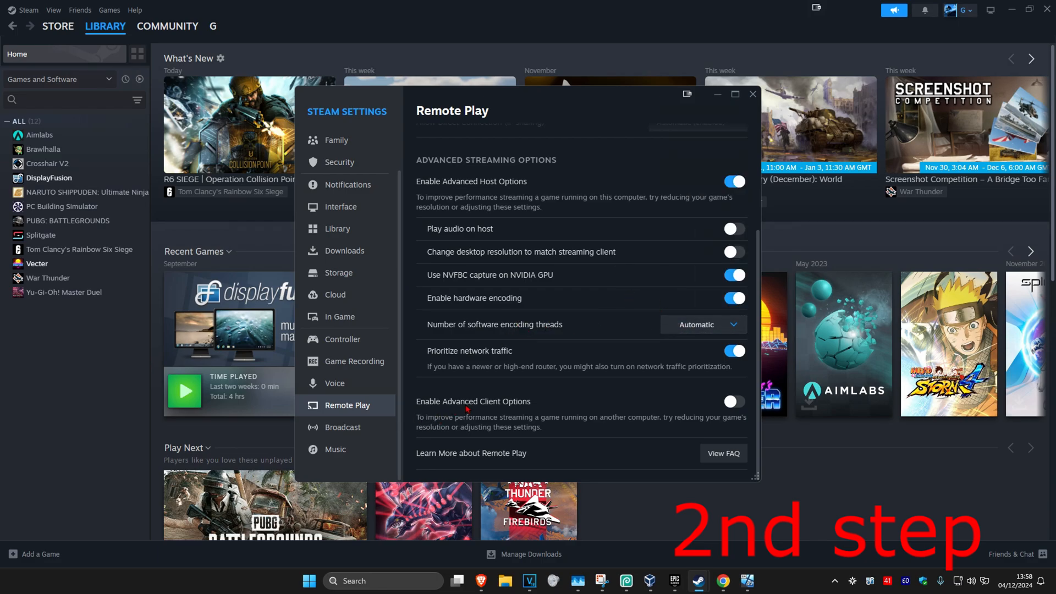
left_click(733, 401)
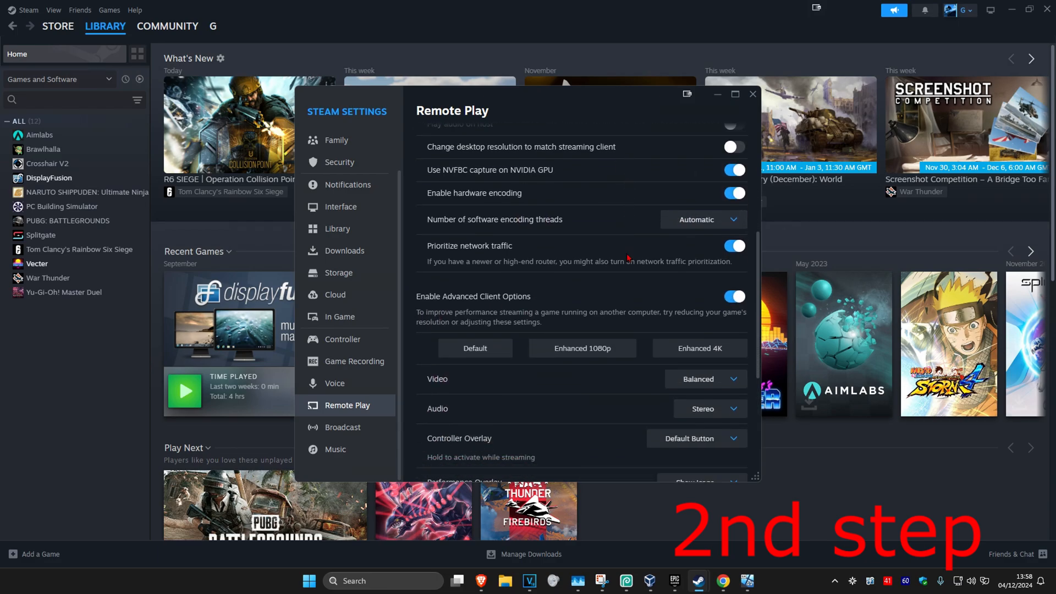
Set client video to Balanced, keep bandwidth limit Automatic, and close Settings
scroll("down", 3)
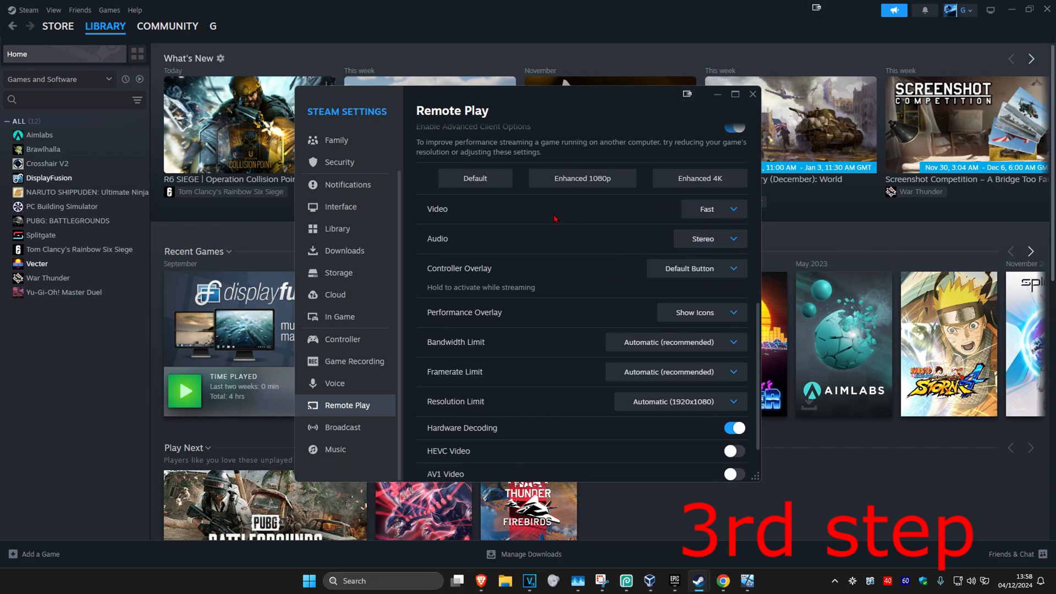
left_click(713, 209)
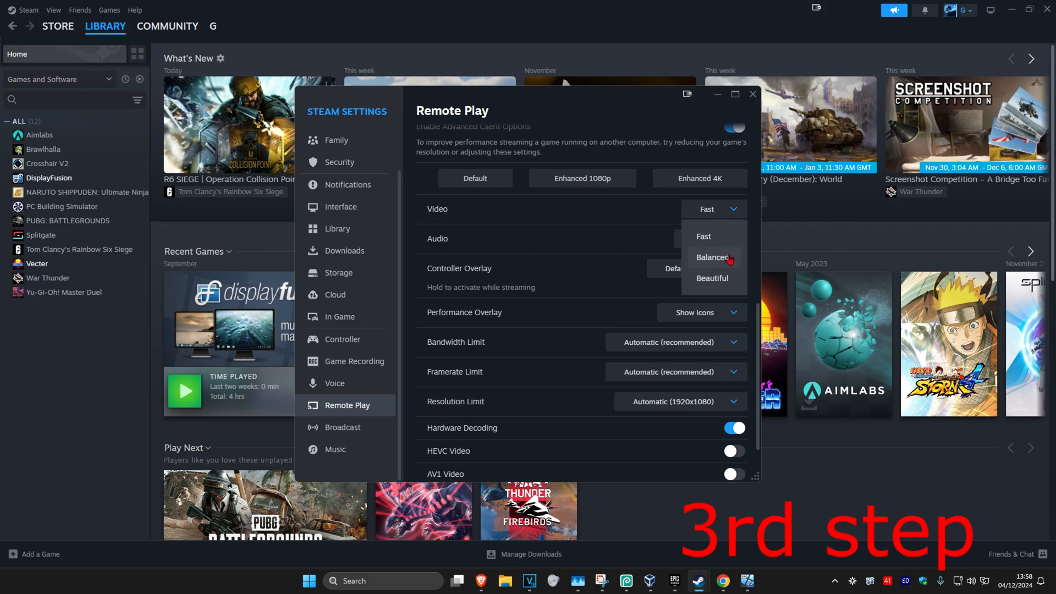
left_click(712, 257)
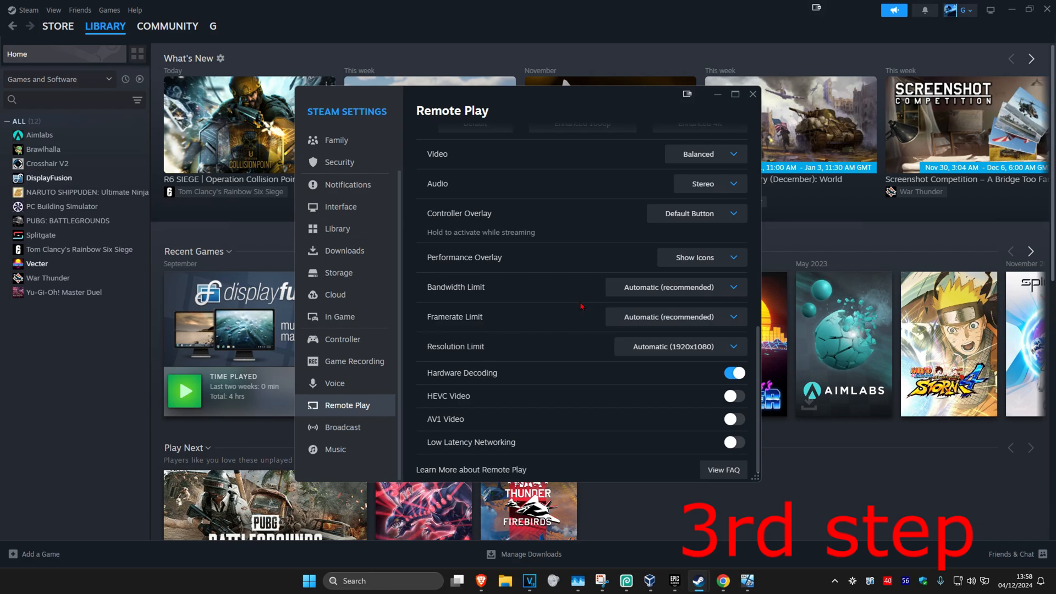
left_click(675, 287)
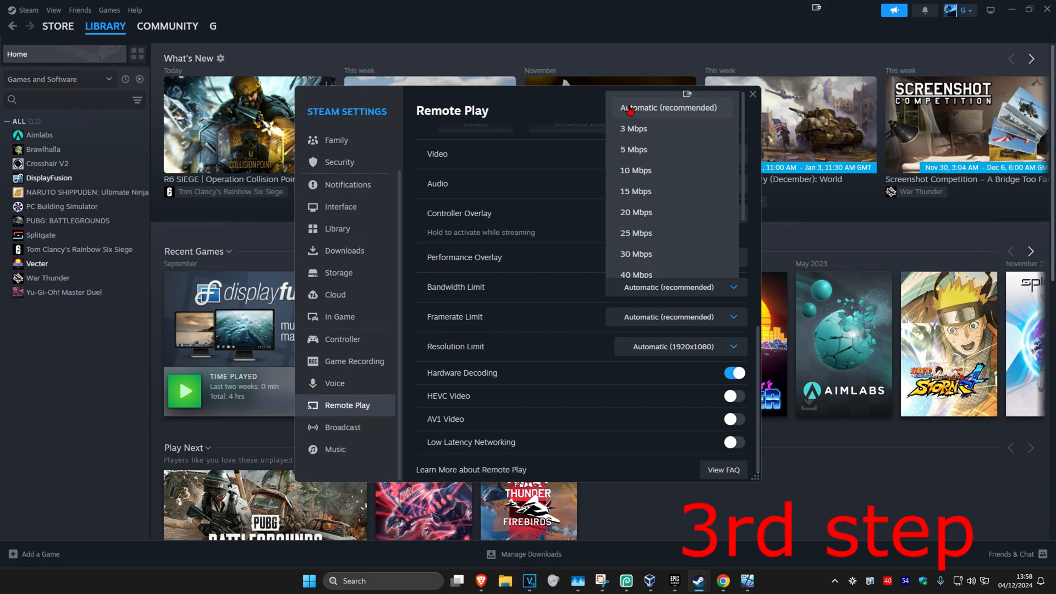
left_click(669, 107)
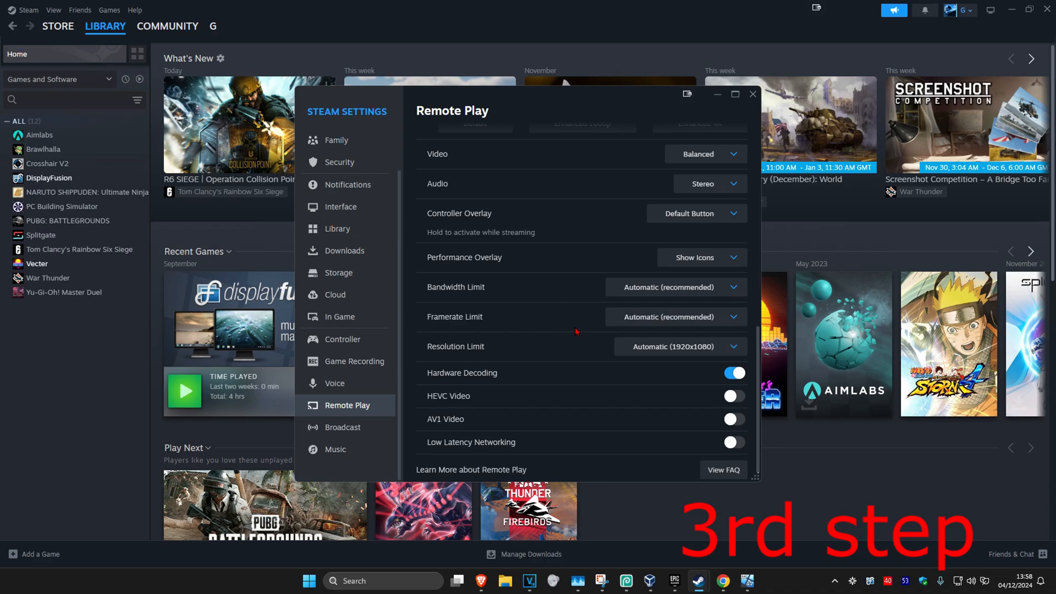
scroll("down", 3)
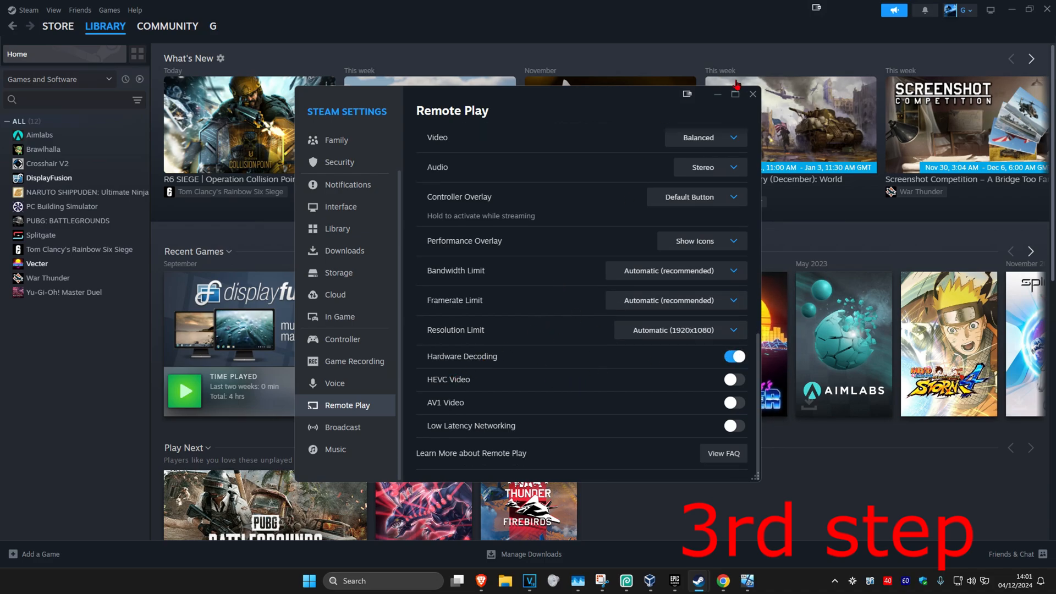
left_click(753, 94)
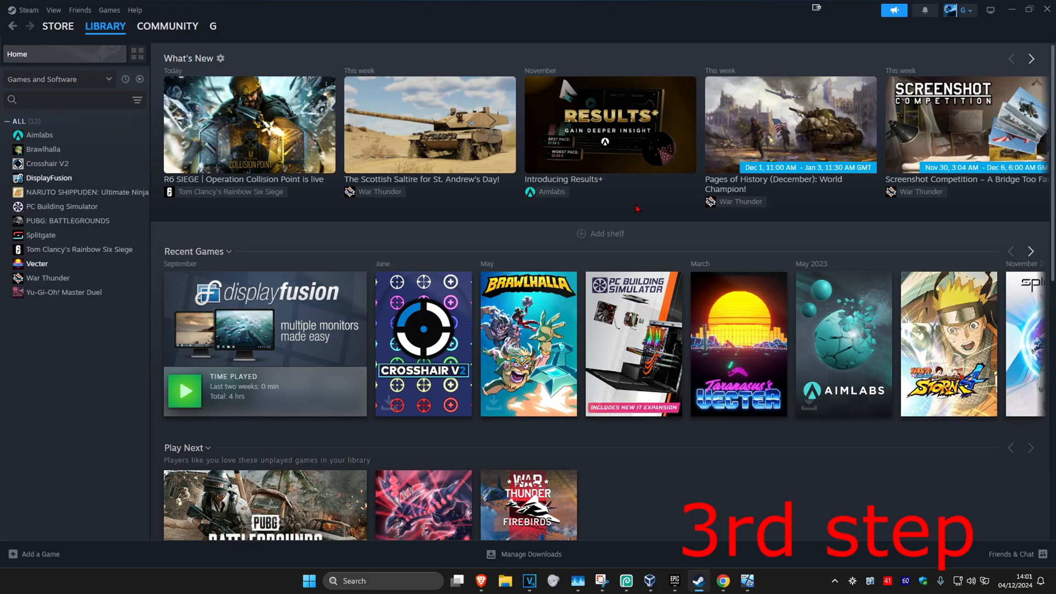